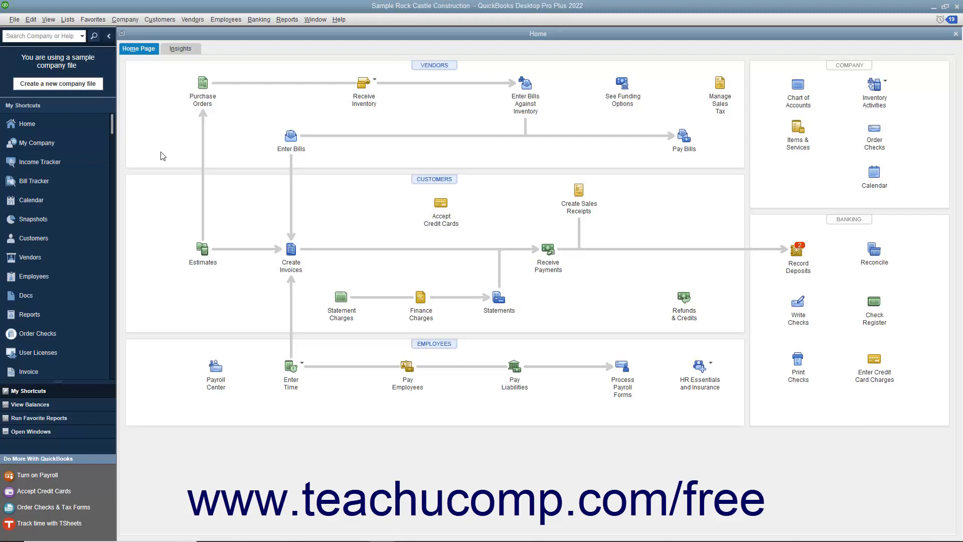
Open Enter Bills from the Vendors menu
{"action": "left_click", "coordinate": [192, 19]}
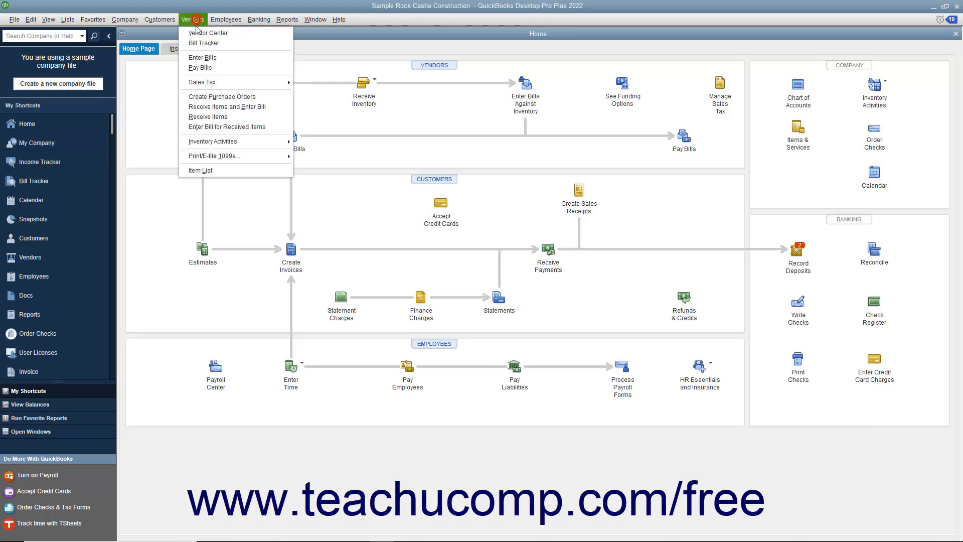
{"action": "left_click", "coordinate": [202, 57]}
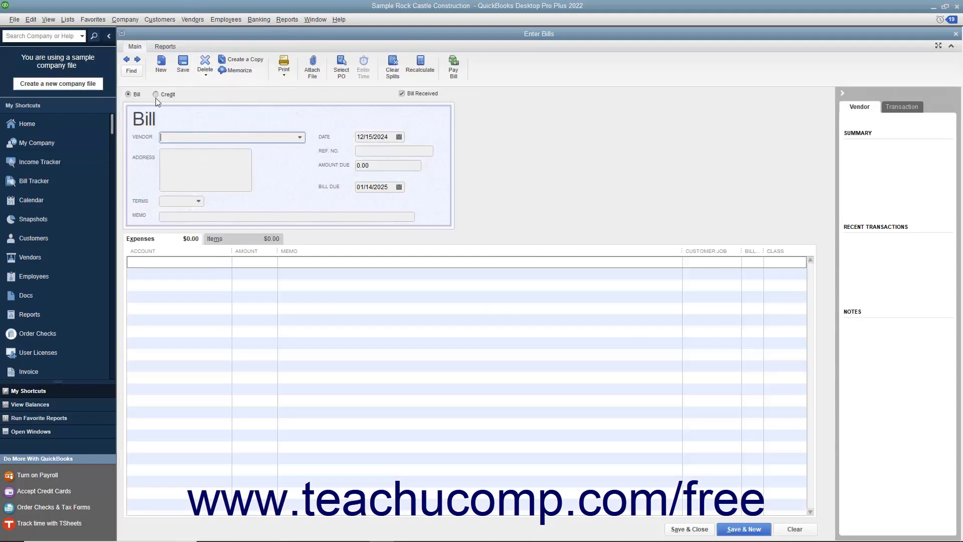
Switch the bill to a Credit and choose Cal Telephone as vendor
{"action": "left_click", "coordinate": [156, 94]}
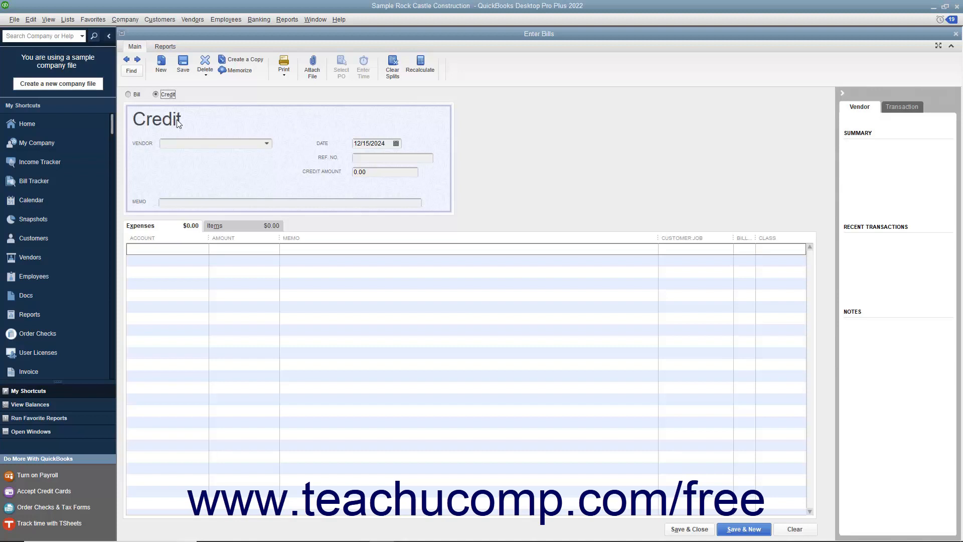
{"action": "left_click", "coordinate": [266, 143]}
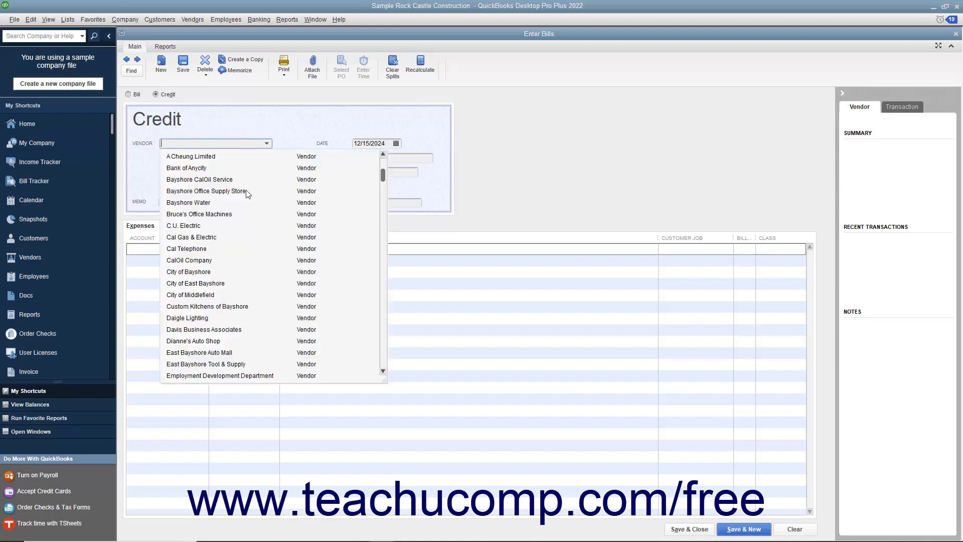
{"action": "left_click", "coordinate": [186, 249]}
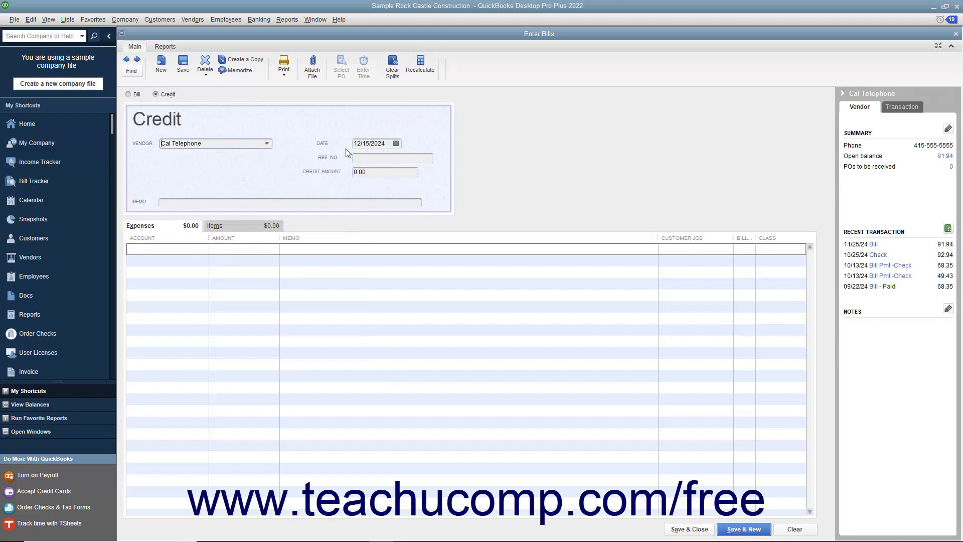
Keep the 12/15/2024 date and enter a 50.00 credit amount onto the expense line
{"action": "left_click", "coordinate": [397, 143]}
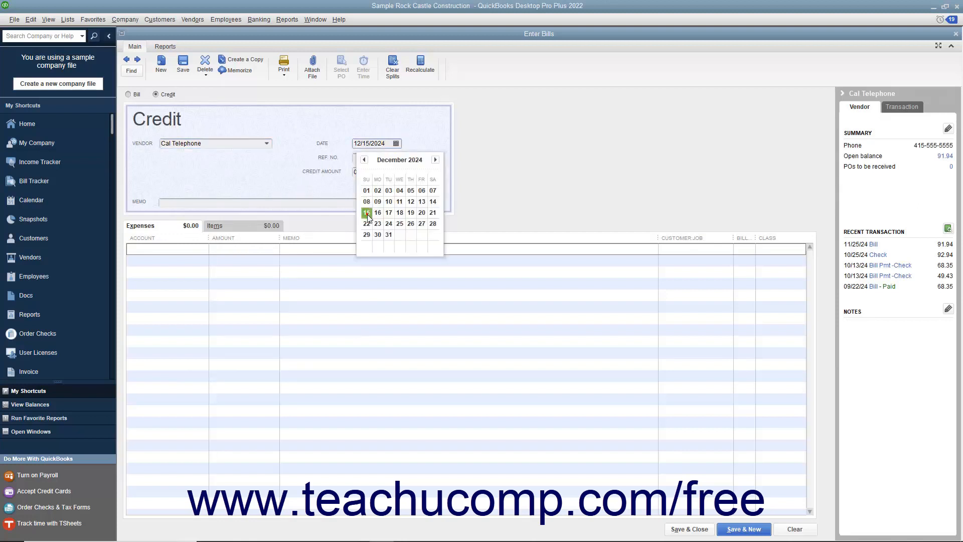
{"action": "left_click", "coordinate": [366, 212]}
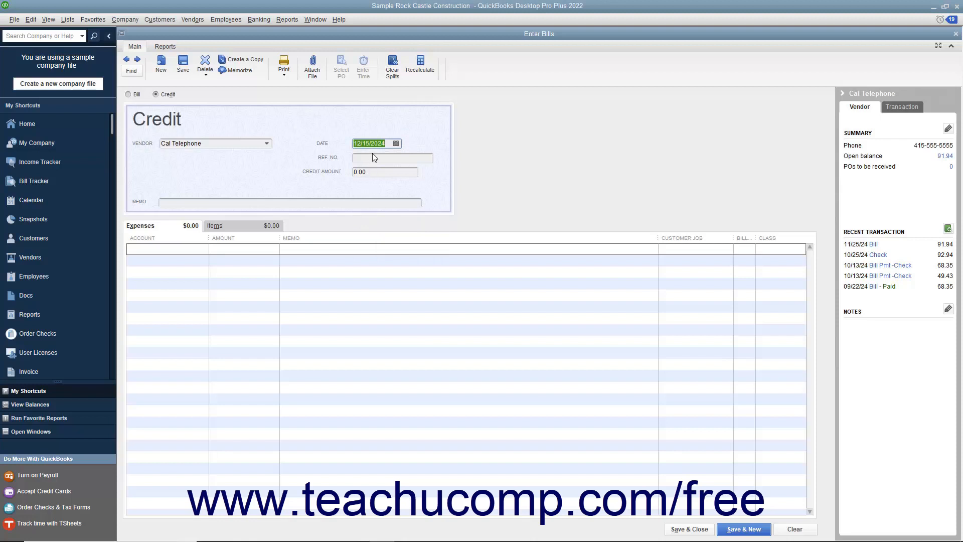
{"action": "left_click", "coordinate": [391, 158]}
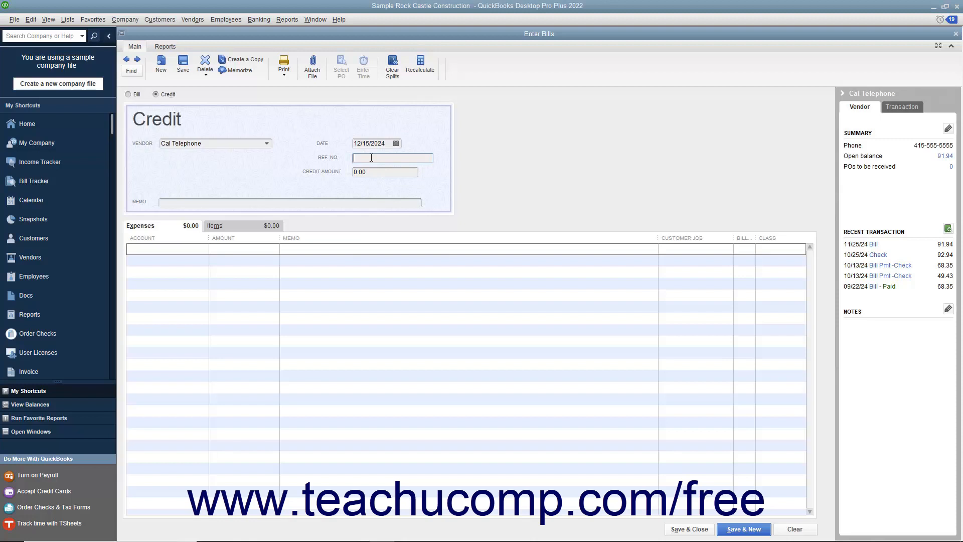
{"action": "type", "text": "50"}
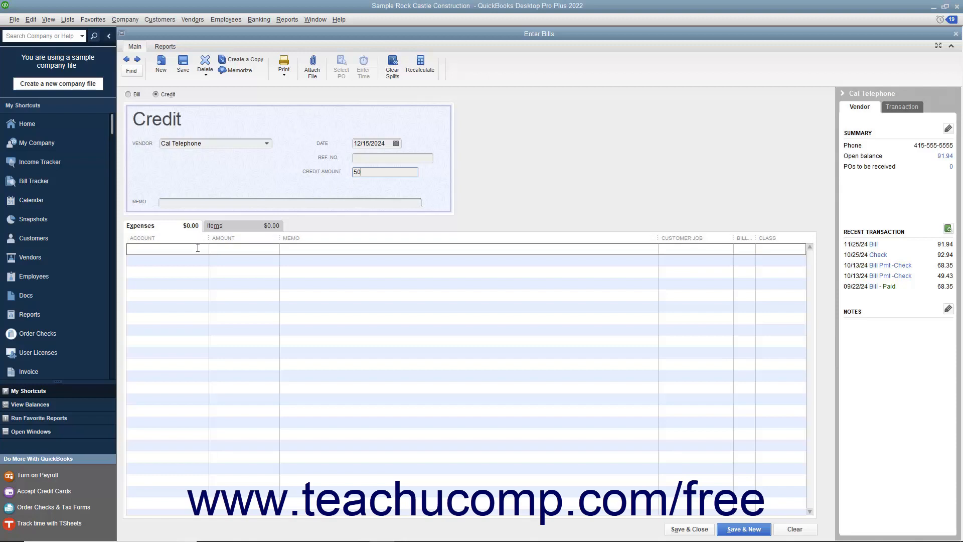
{"action": "left_click", "coordinate": [166, 248]}
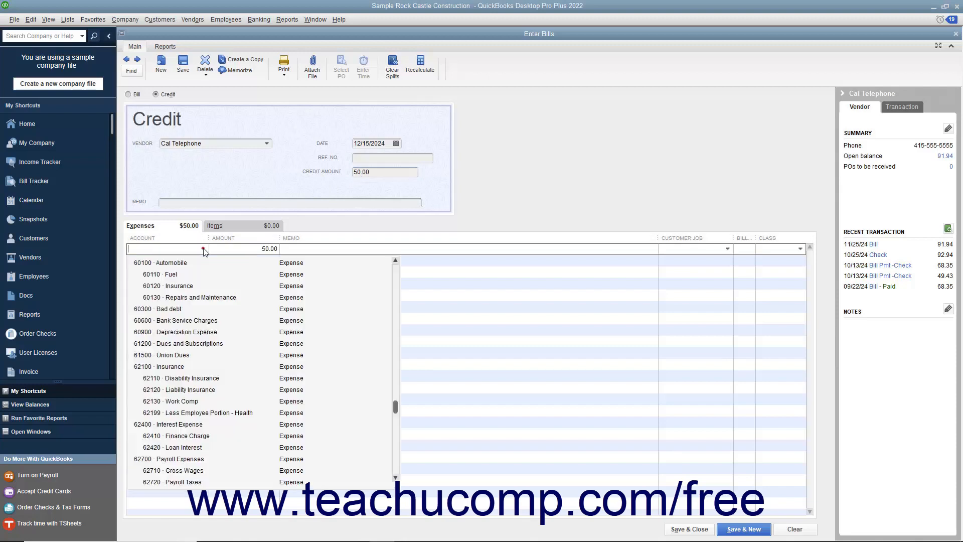